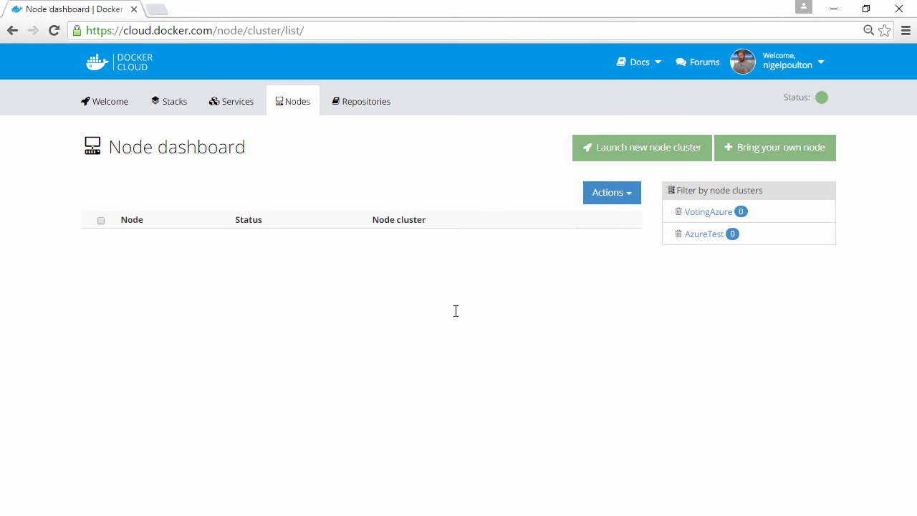
pyautogui.moveTo(579, 153)
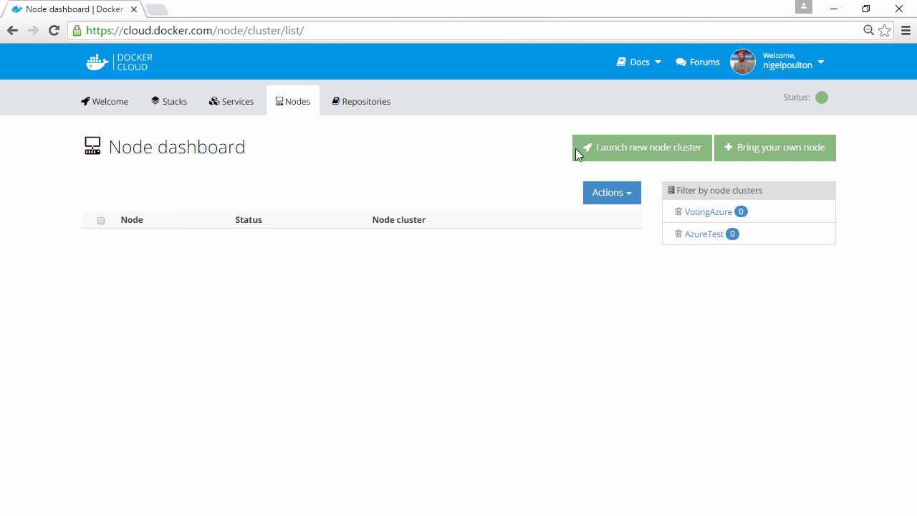
# Start a new node cluster named votinApp, tagged azure and prod.
pyautogui.click(648, 146)
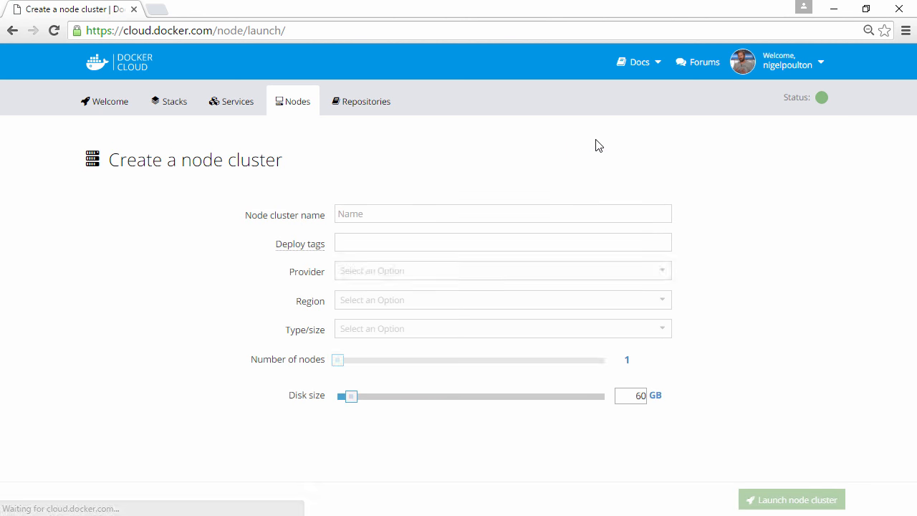
pyautogui.write('votinApp')
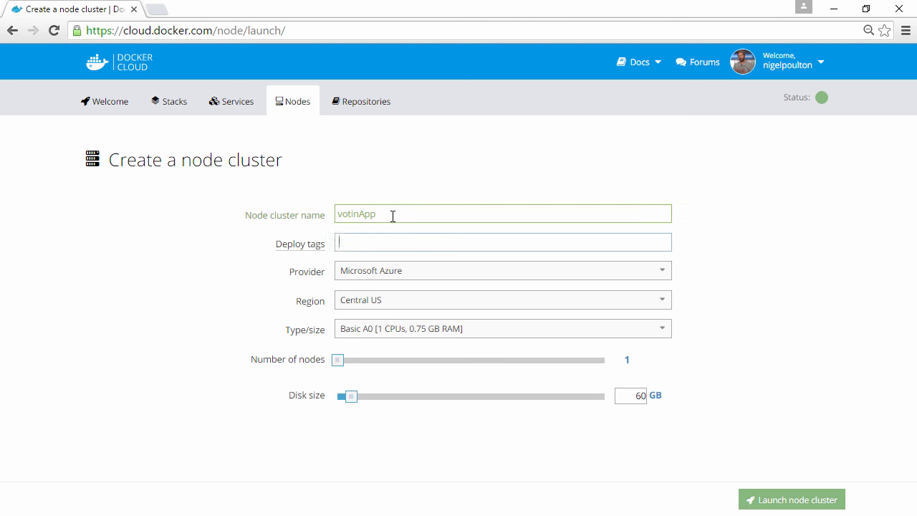
pyautogui.write('azure')
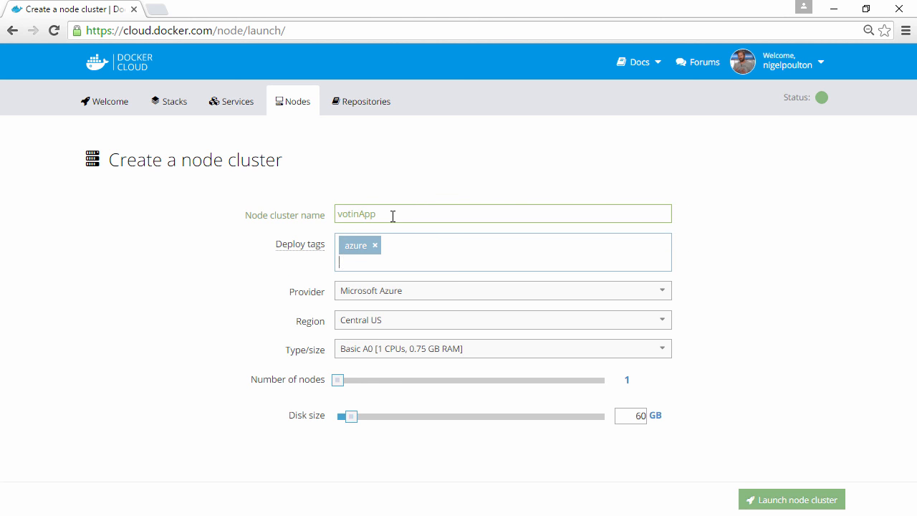
pyautogui.write('prod')
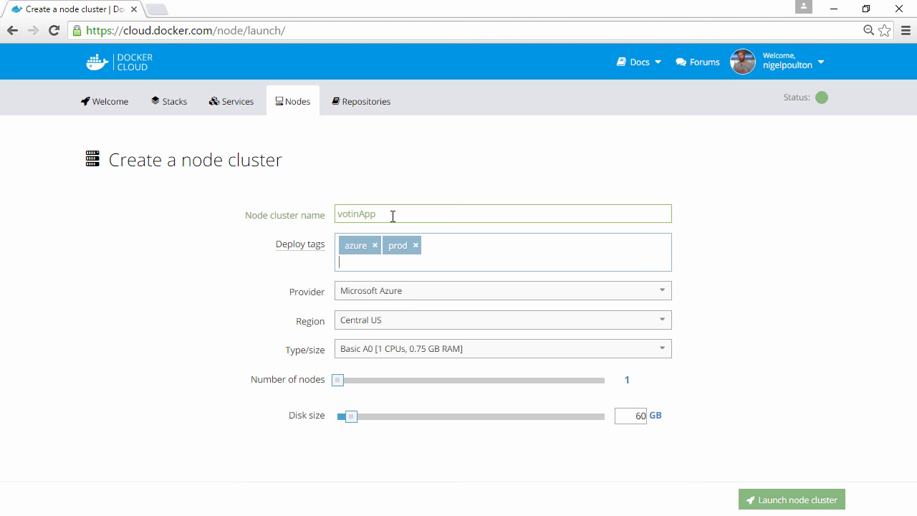
# Choose Microsoft Azure with three nodes and set the disk size.
pyautogui.click(502, 290)
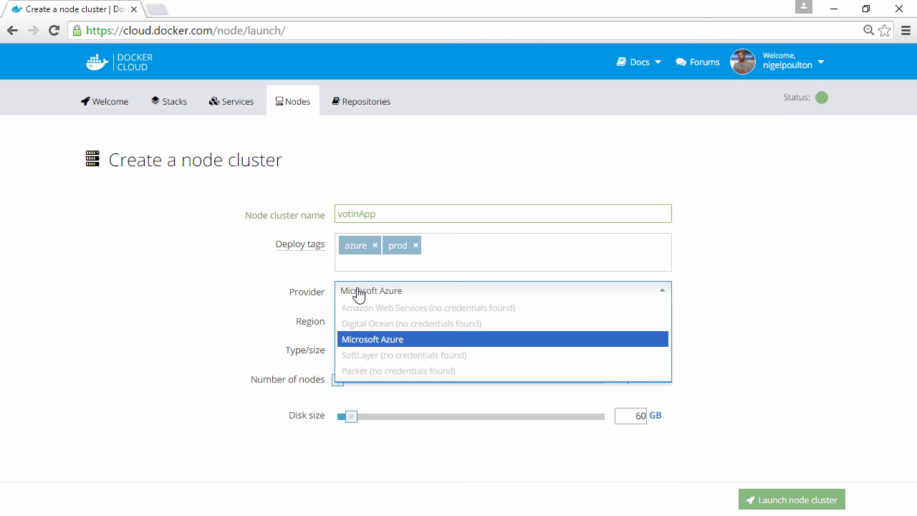
pyautogui.click(394, 339)
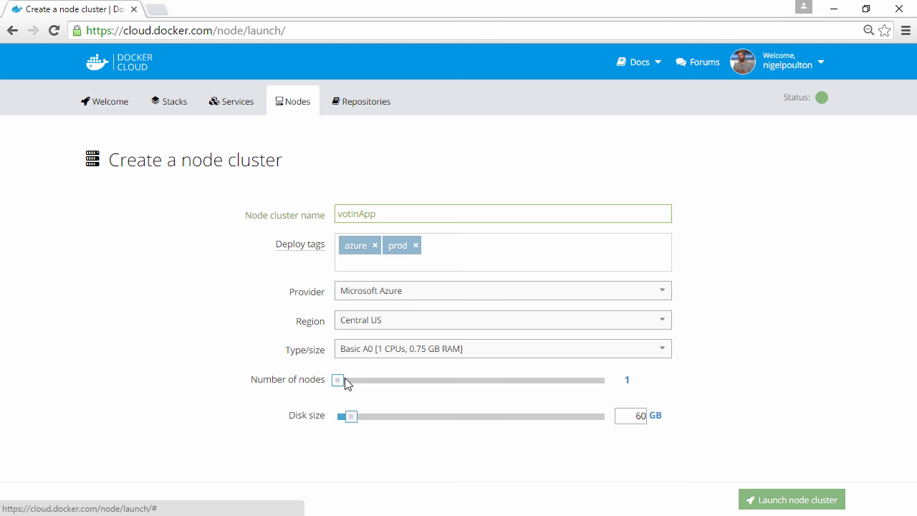
pyautogui.moveTo(338, 381); pyautogui.dragTo(395, 380)
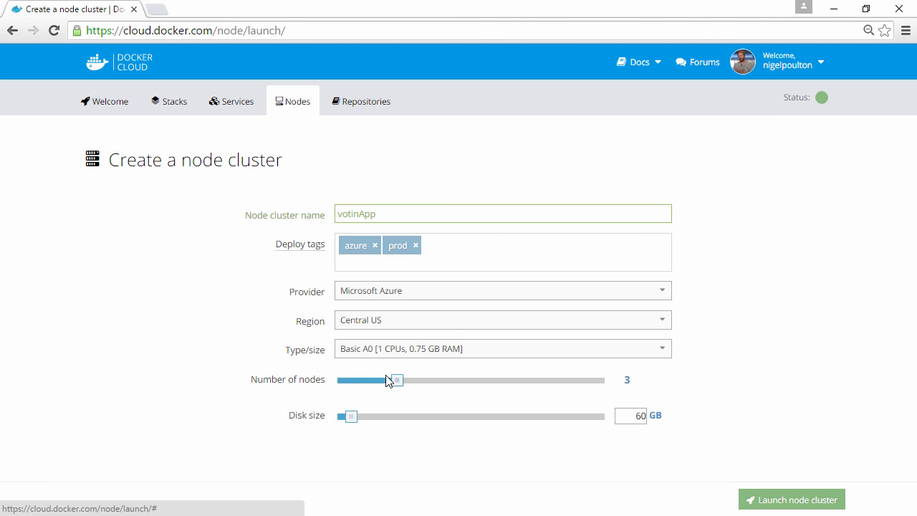
pyautogui.click(631, 416)
pyautogui.write('8')
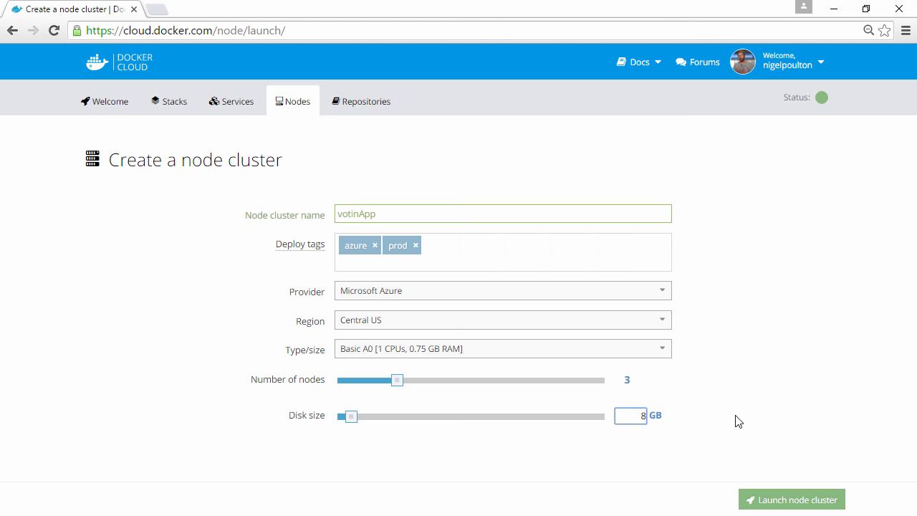
pyautogui.click(791, 499)
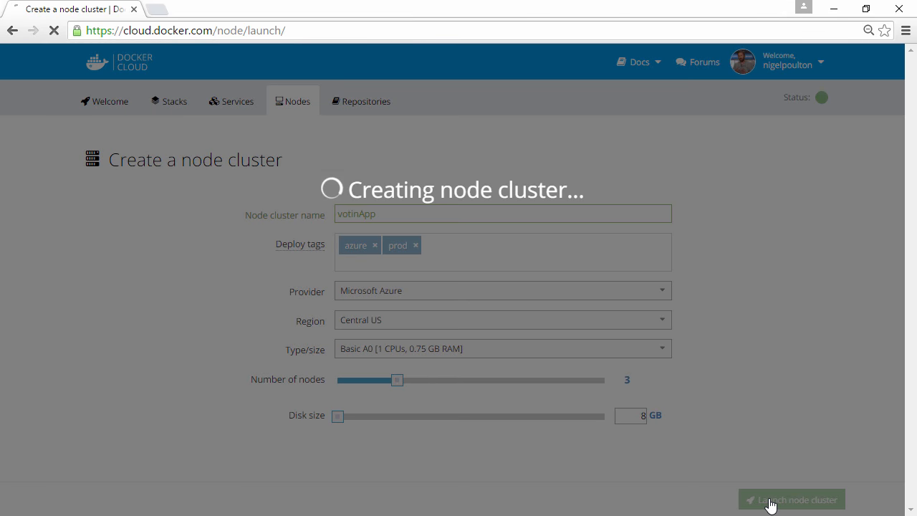
# Launch the votinApp cluster and follow its Node Cluster Deploy timeline to Deployed.
pyautogui.click(791, 499)
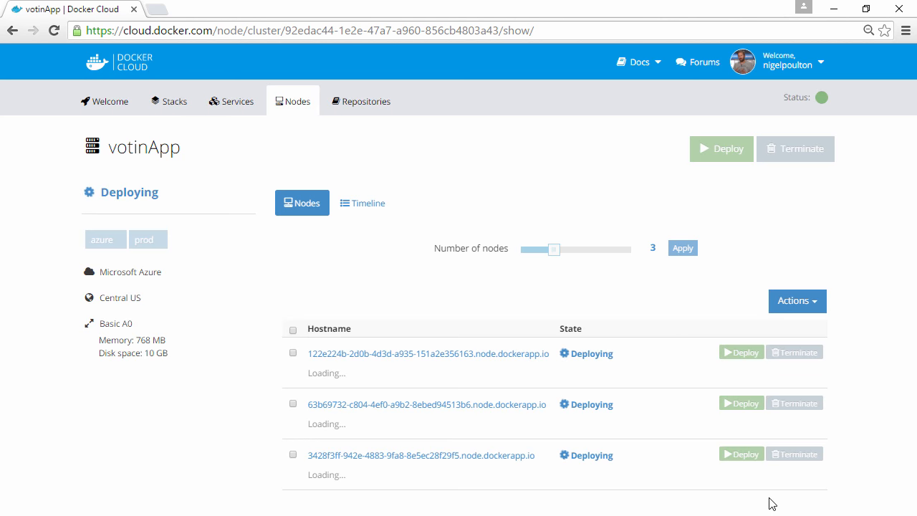
pyautogui.click(362, 203)
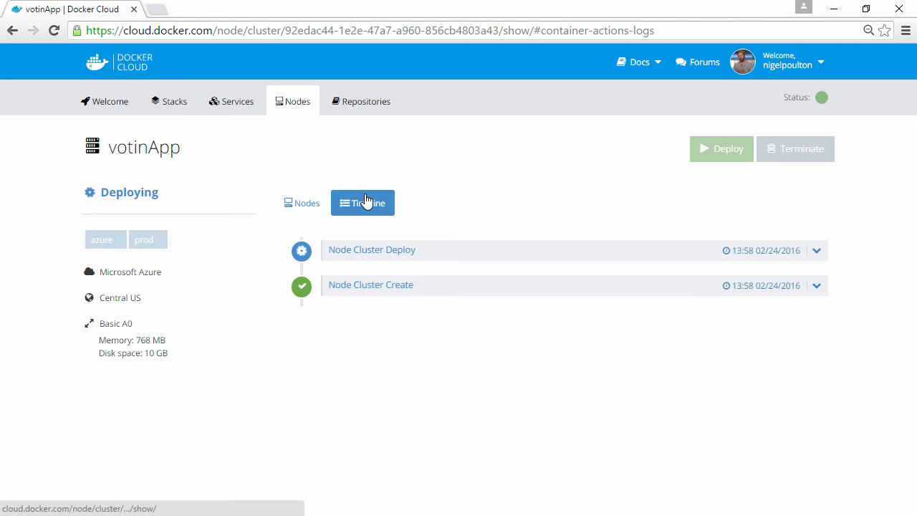
pyautogui.click(371, 249)
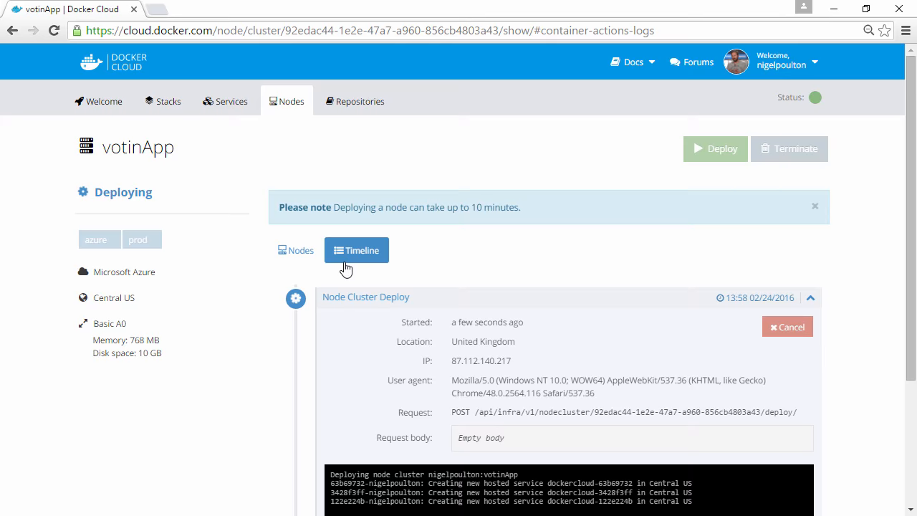
pyautogui.scroll(-3)
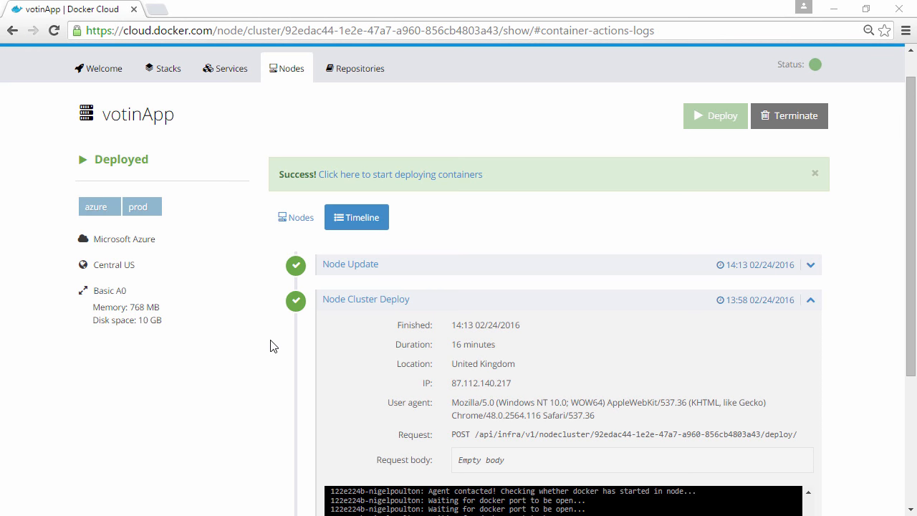
# Review the three deployed votinApp nodes, then go to the Stacks dashboard.
pyautogui.click(296, 217)
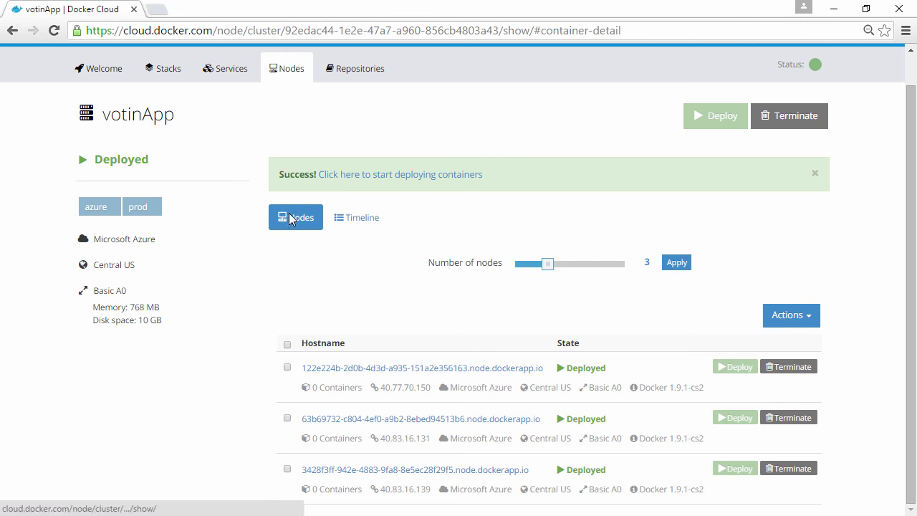
pyautogui.moveTo(341, 393)
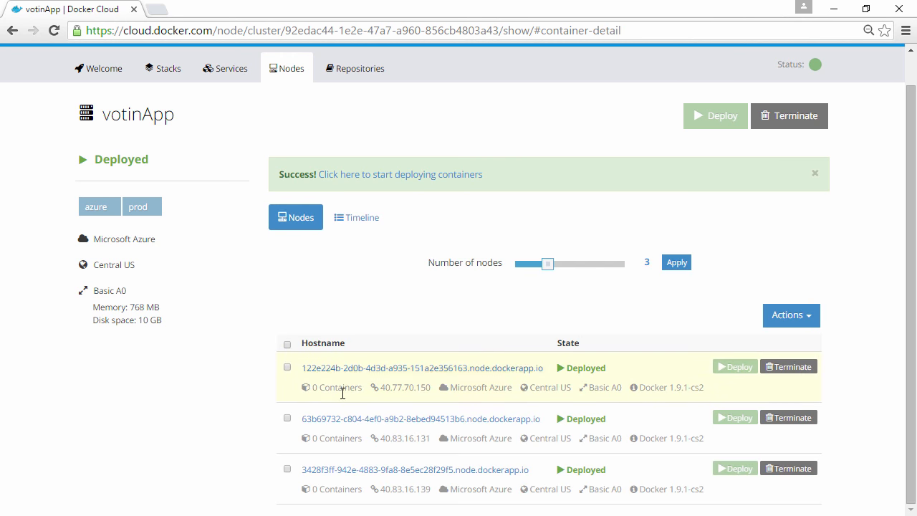
pyautogui.doubleClick(336, 387)
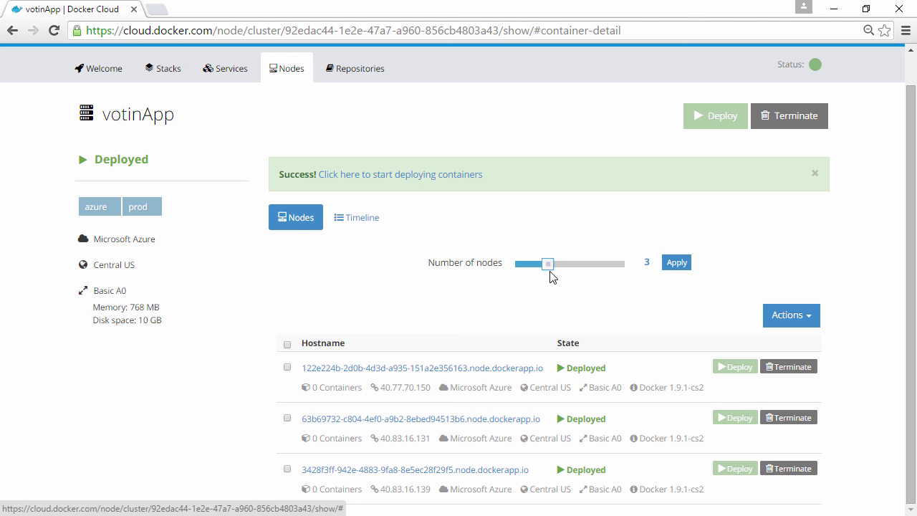
pyautogui.moveTo(428, 260)
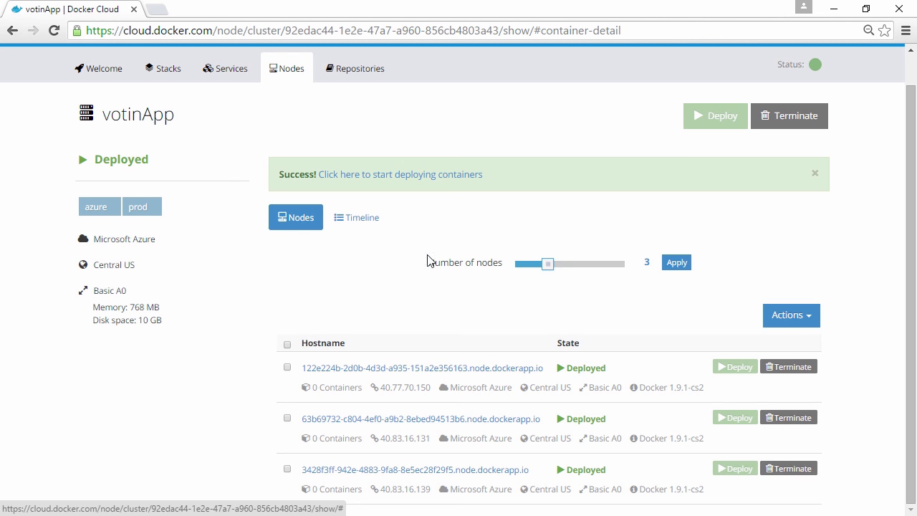
pyautogui.click(170, 68)
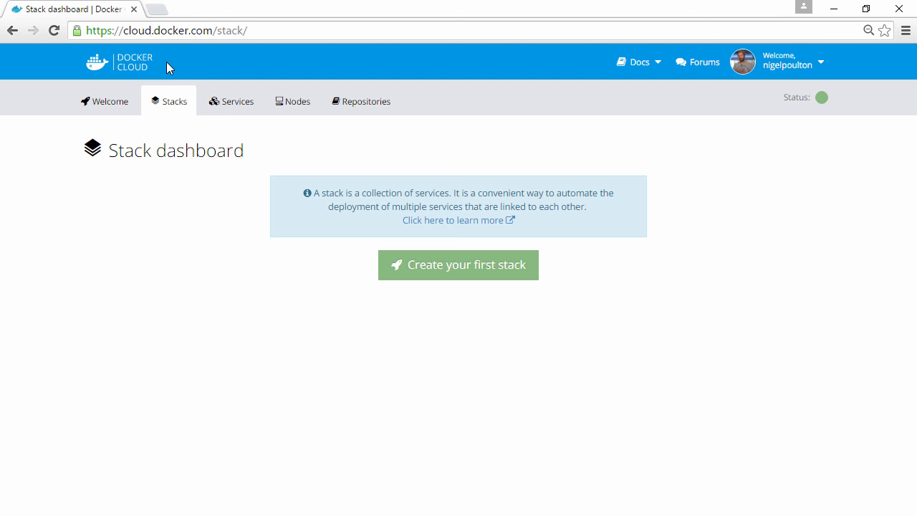
pyautogui.moveTo(265, 245)
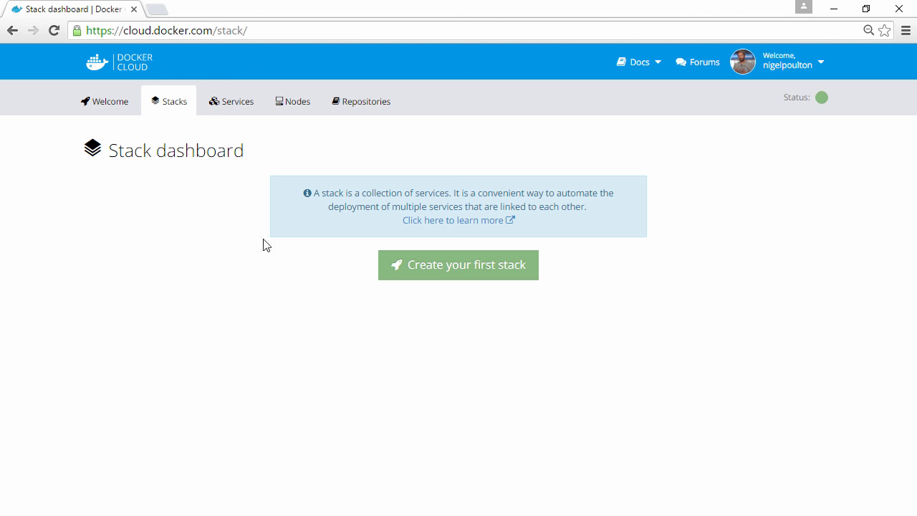
# Start a new stack named votingApp.
pyautogui.click(458, 265)
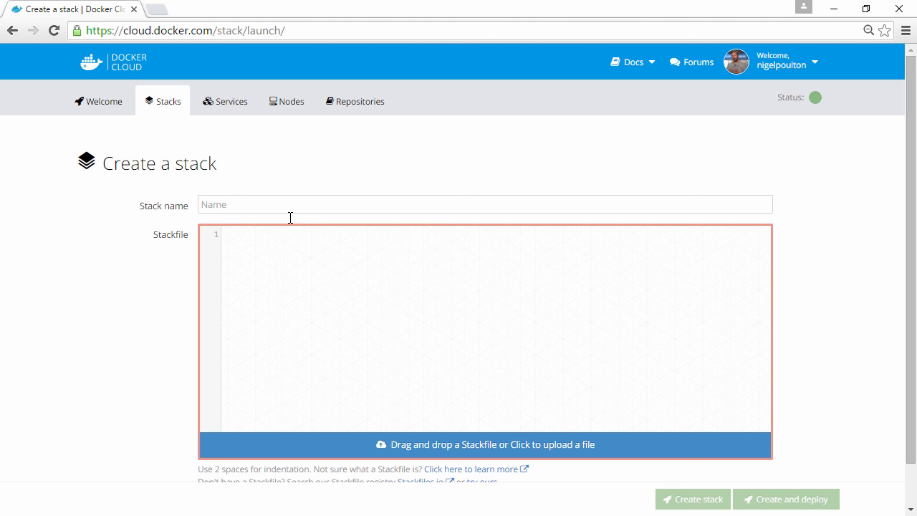
pyautogui.write('voting')
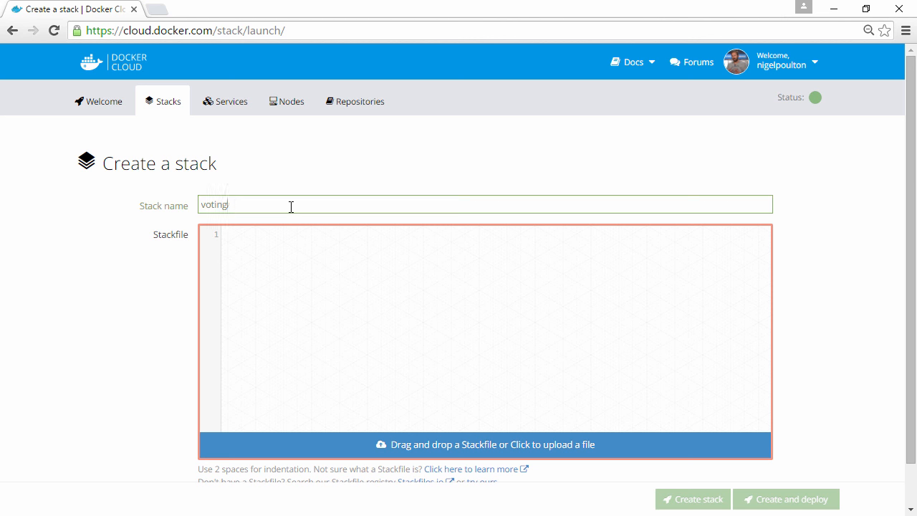
pyautogui.write('App')
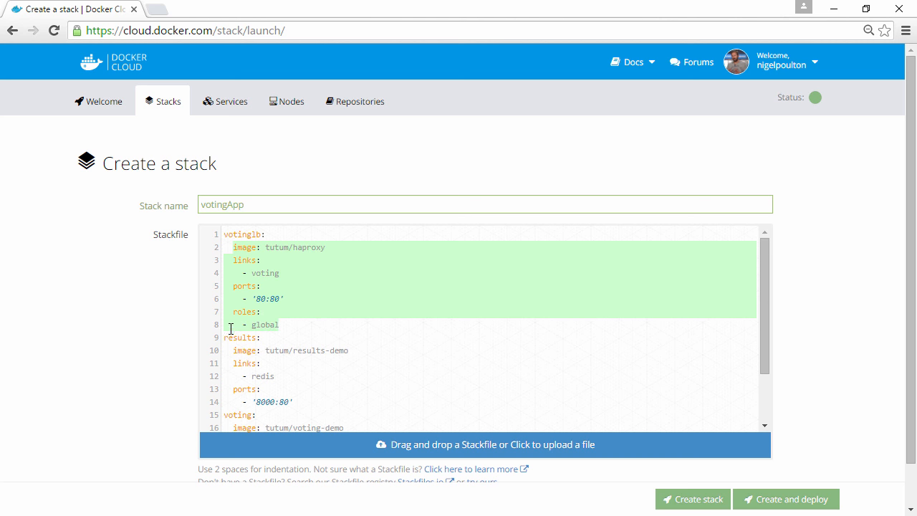
# Highlight the results service in the stackfile, then create and deploy the stack.
pyautogui.doubleClick(240, 337)
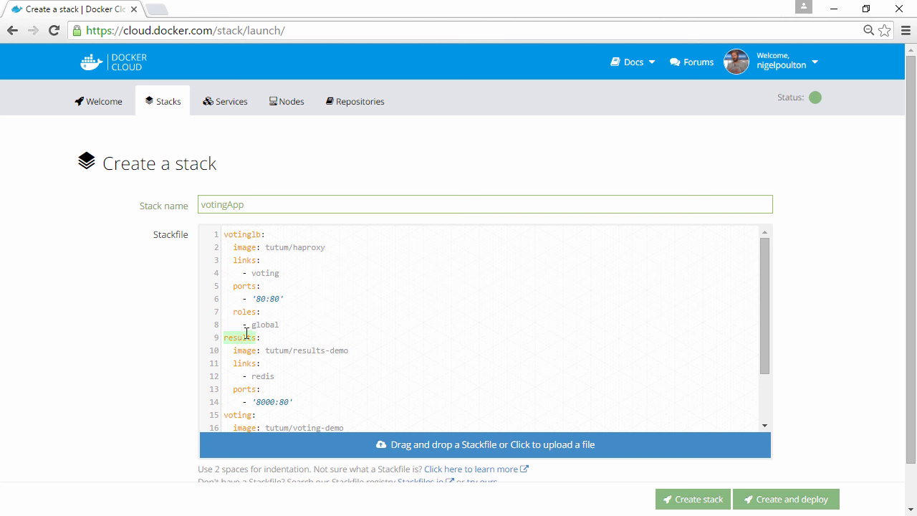
pyautogui.moveTo(236, 350); pyautogui.dragTo(367, 402)
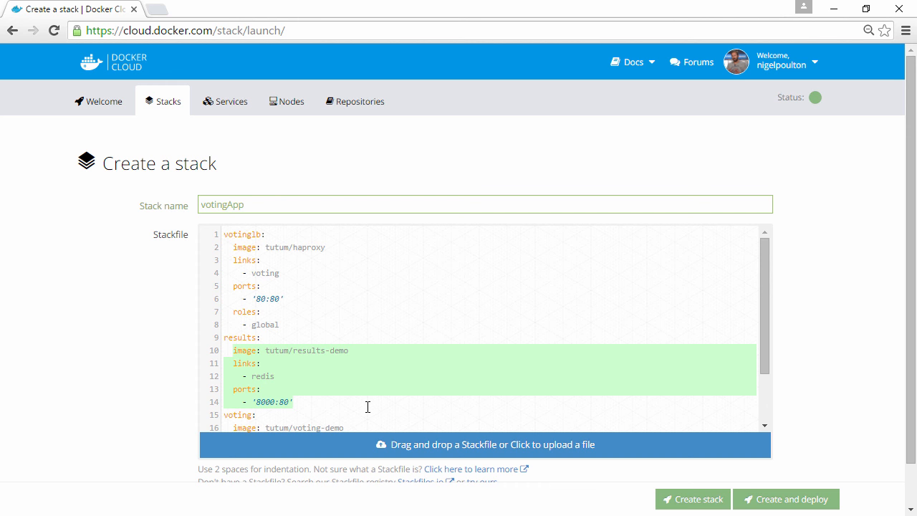
pyautogui.scroll(-3)
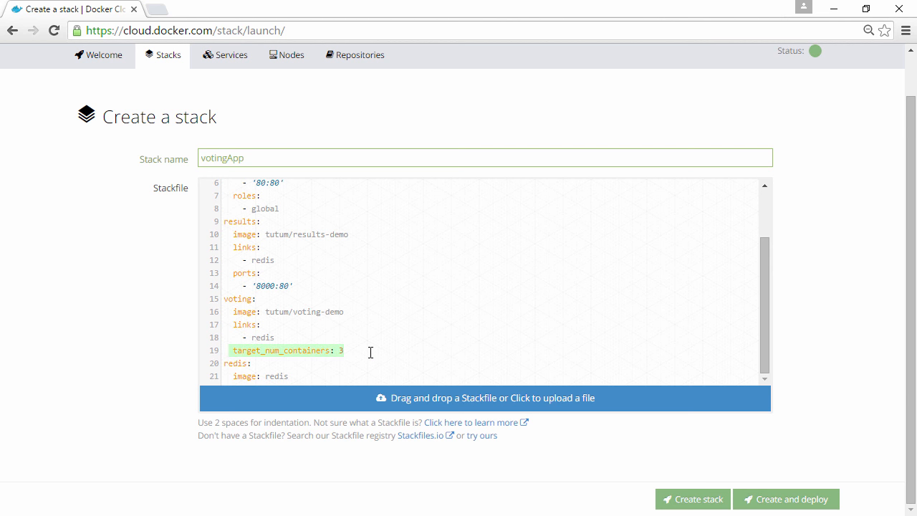
pyautogui.moveTo(369, 351)
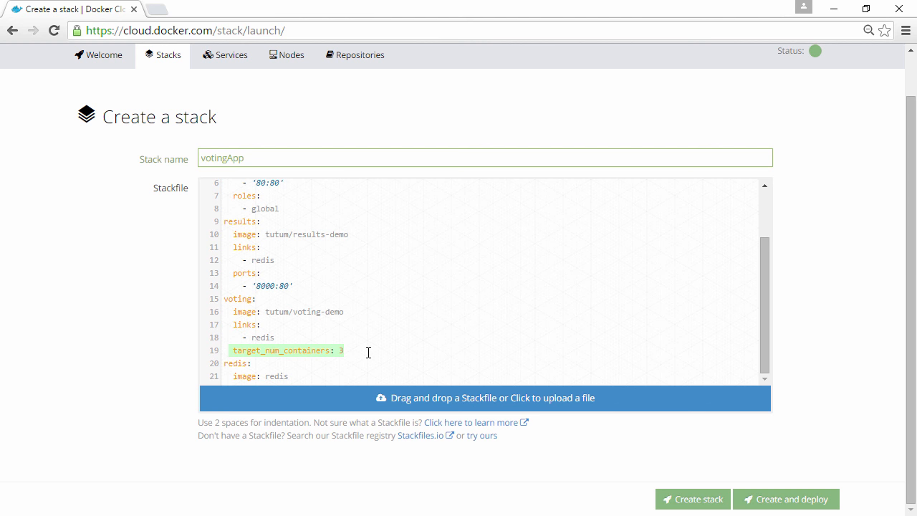
pyautogui.click(793, 499)
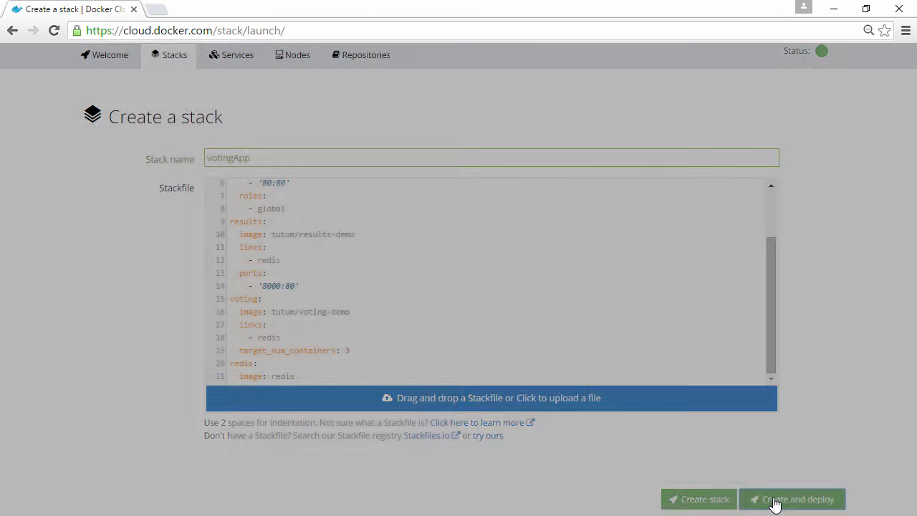
# Wait for all votingApp services to run, then open the services list.
pyautogui.click(791, 499)
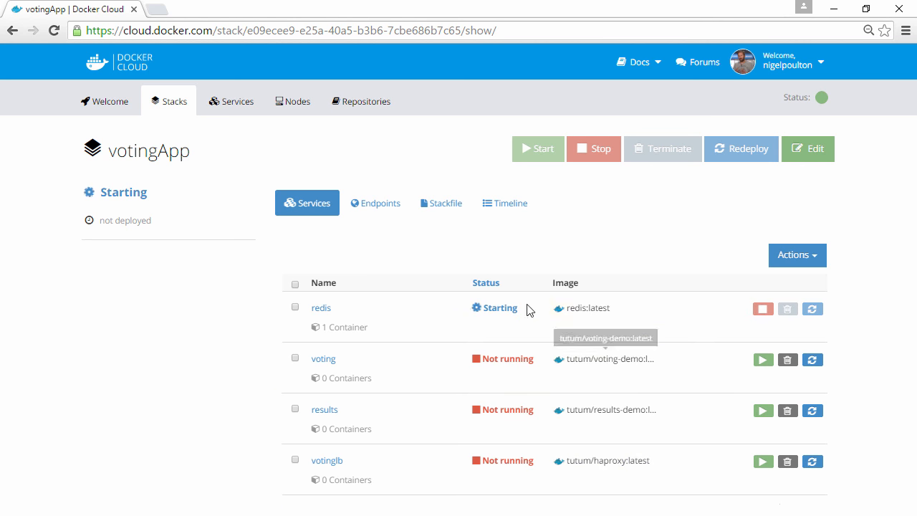
pyautogui.moveTo(485, 424)
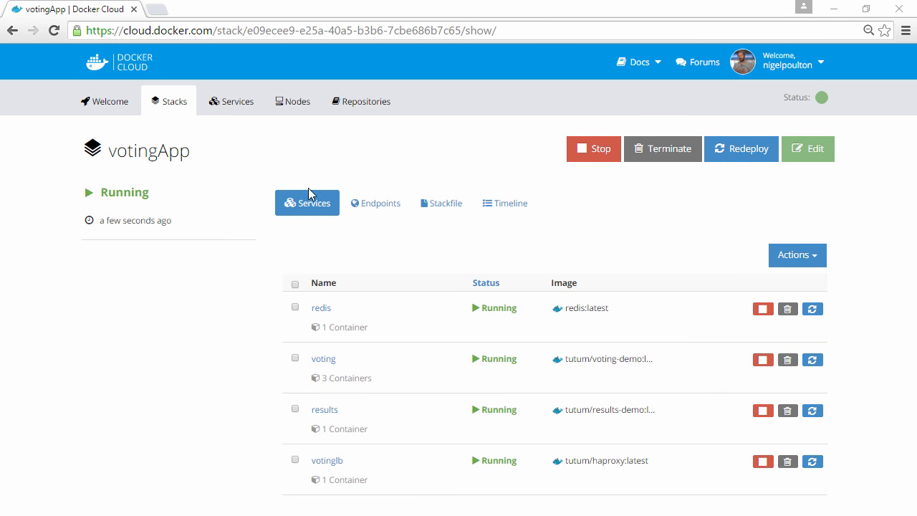
pyautogui.click(236, 101)
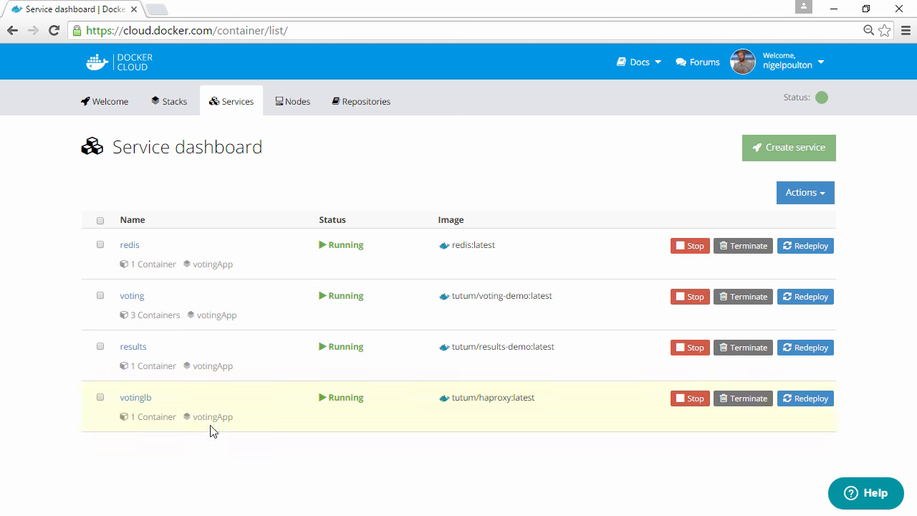
pyautogui.moveTo(176, 437)
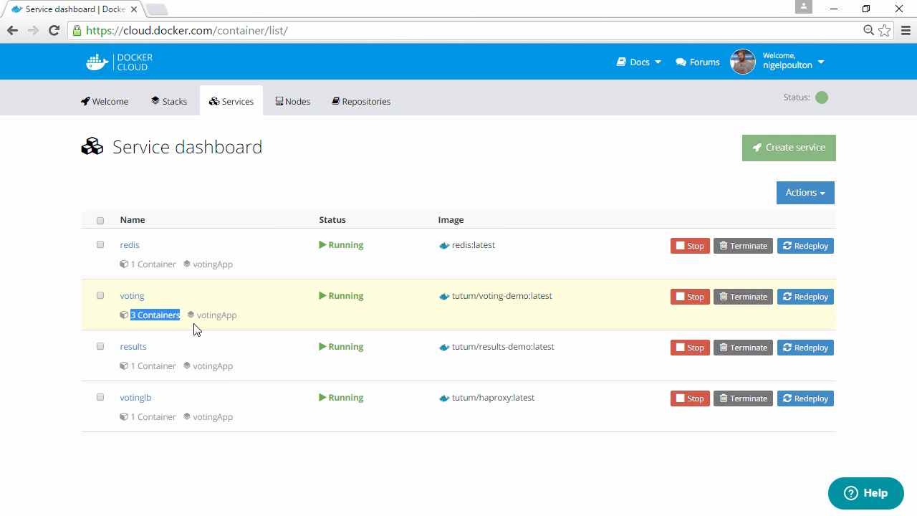
# Open the voting service from the service dashboard.
pyautogui.click(132, 296)
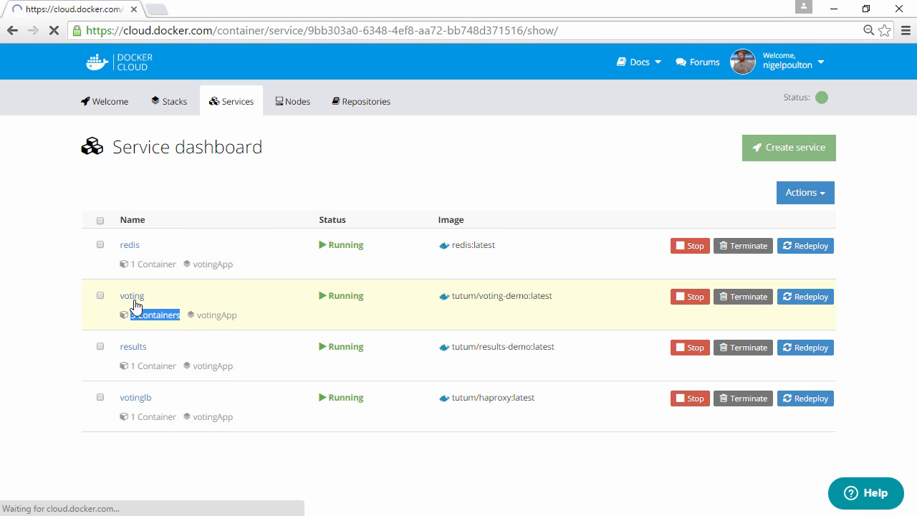
# Scale the voting service to six containers, then back down to three.
pyautogui.click(131, 295)
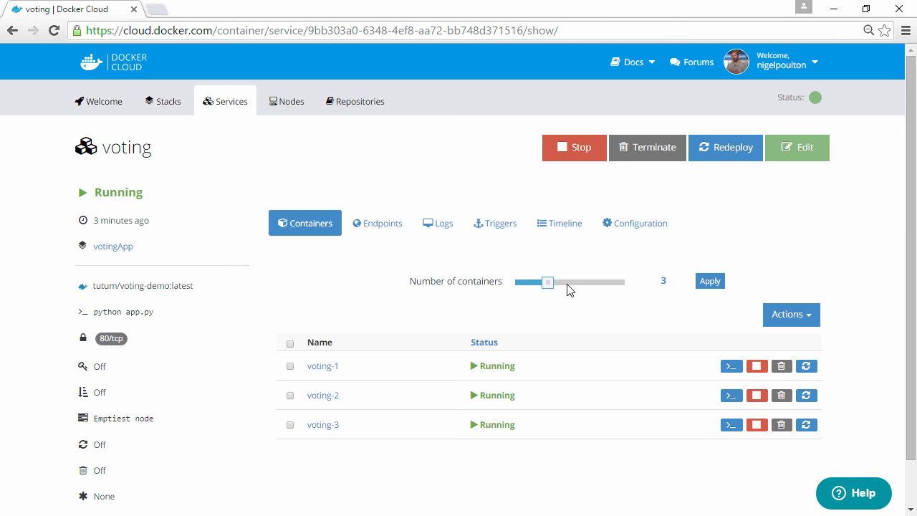
pyautogui.moveTo(548, 281); pyautogui.dragTo(580, 282)
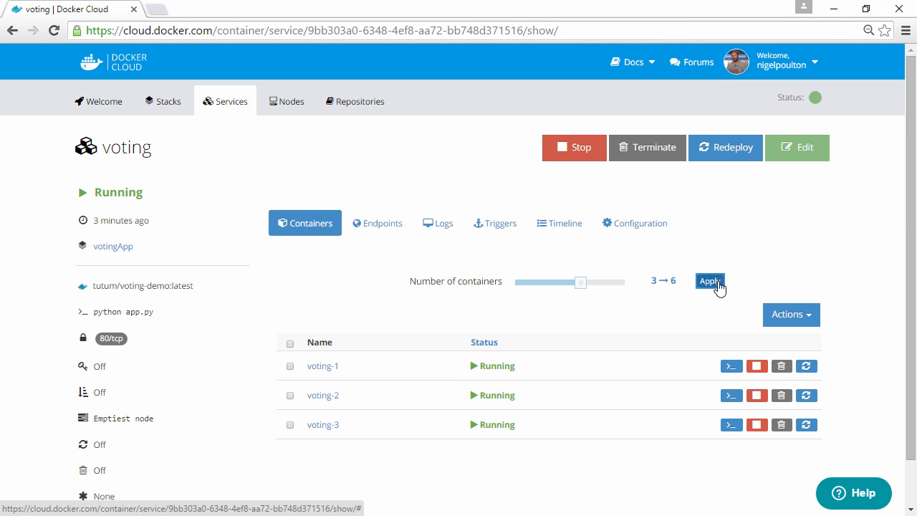
pyautogui.click(710, 281)
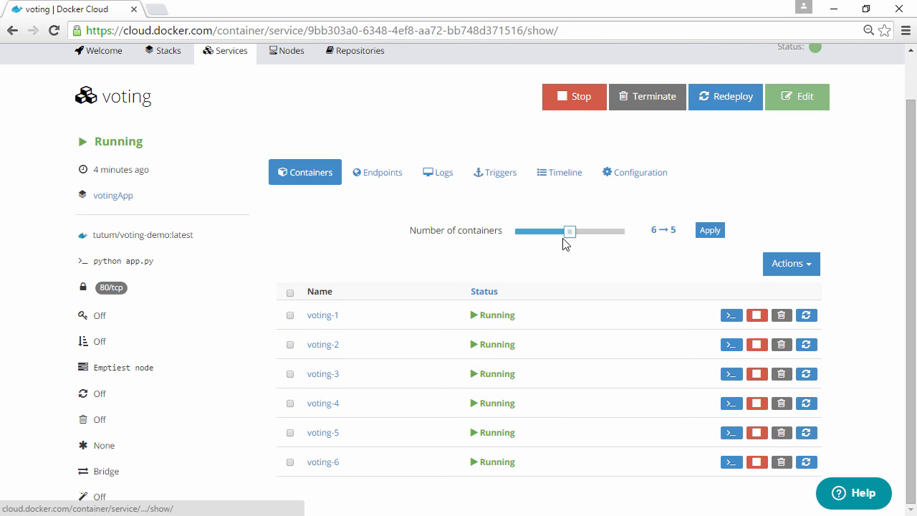
pyautogui.click(709, 230)
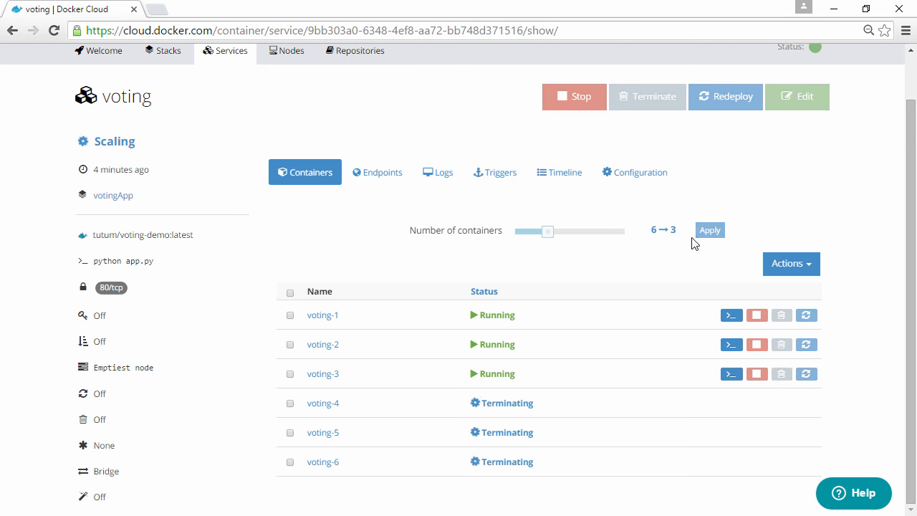
pyautogui.moveTo(486, 404)
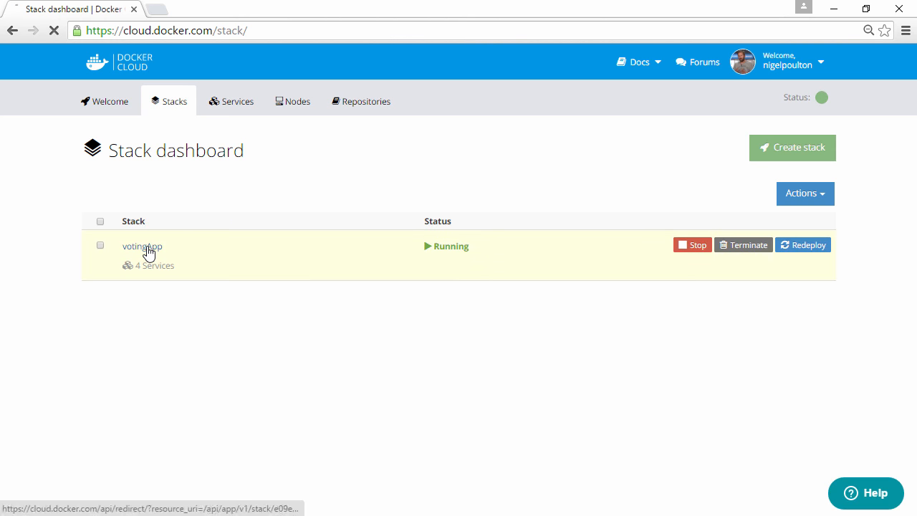
# Open the votingApp stack and return to its endpoints after viewing the vote page.
pyautogui.click(141, 245)
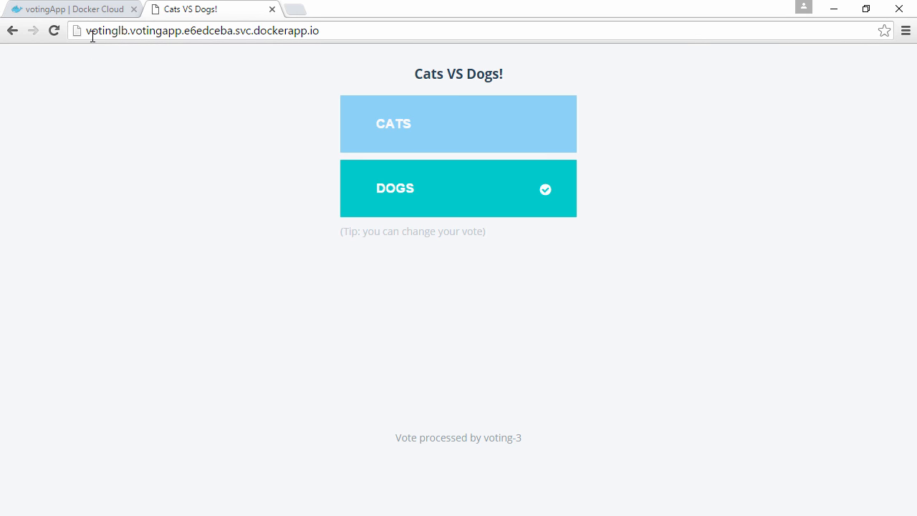
pyautogui.click(78, 10)
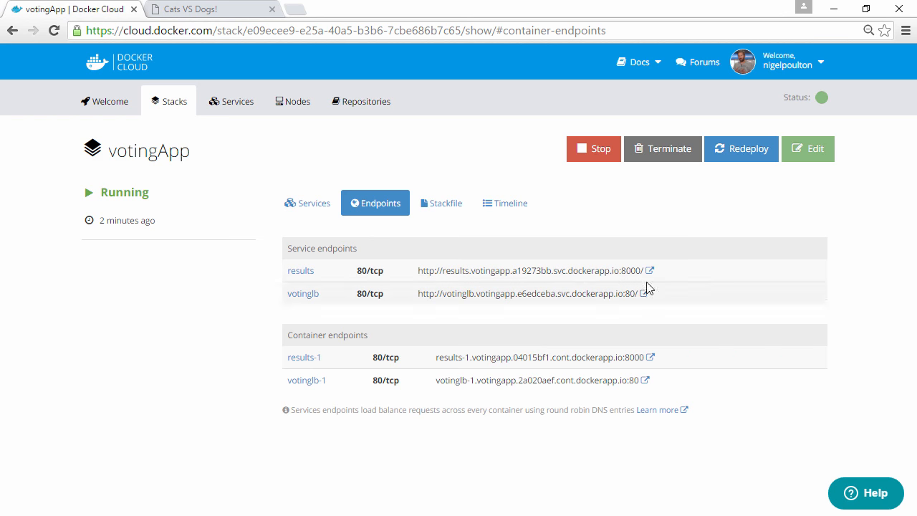